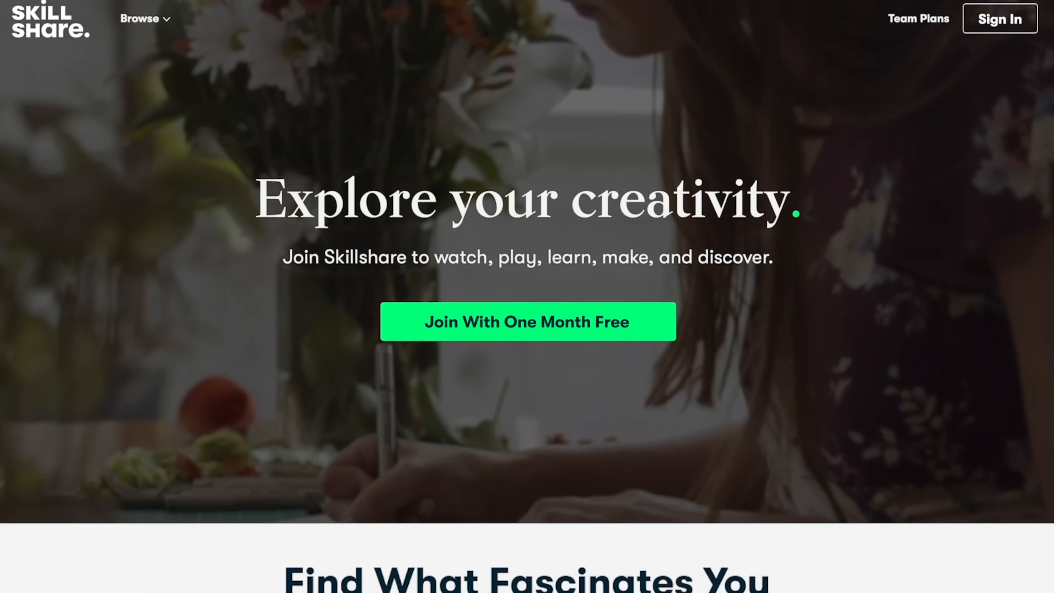
Step: Scroll down through the Skillshare search results for 'circuits'
scroll("down", 3)
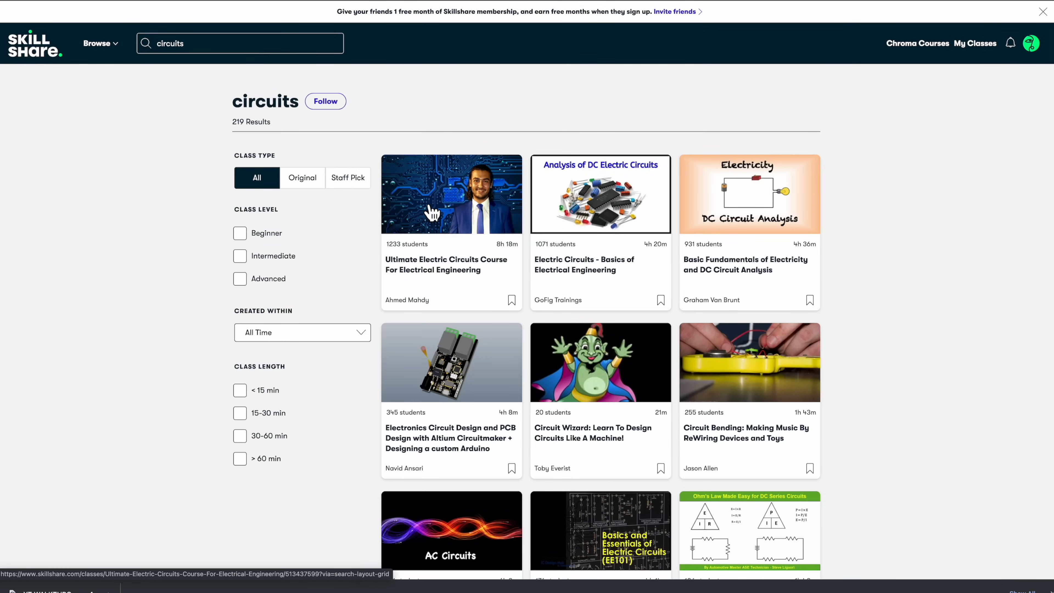
Step: Open the Ultimate Electric Circuits Course and scroll its lesson list while lesson 3 plays
left_click(451, 193)
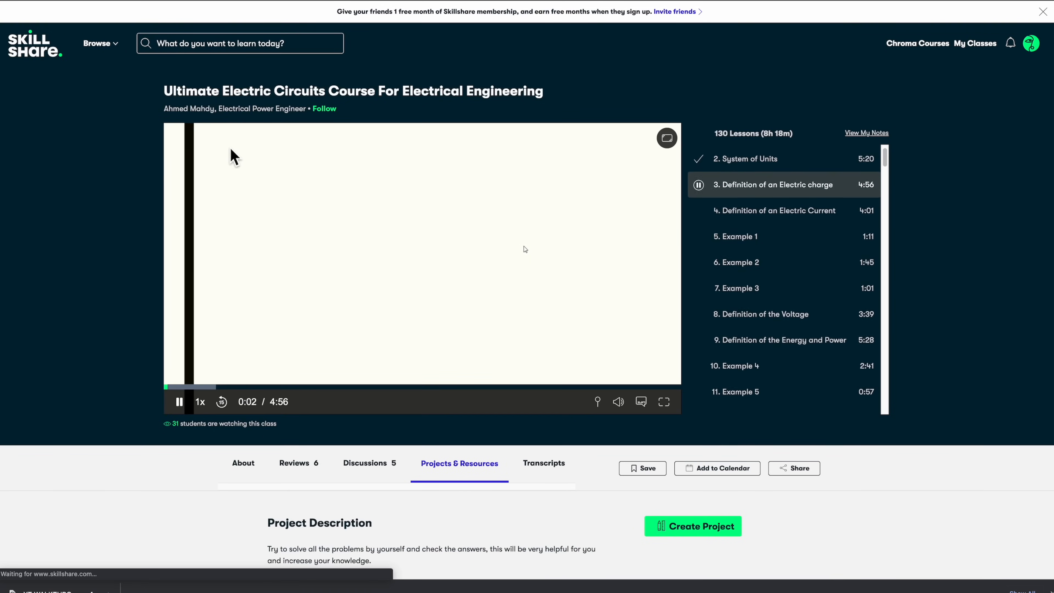
scroll("down", 3)
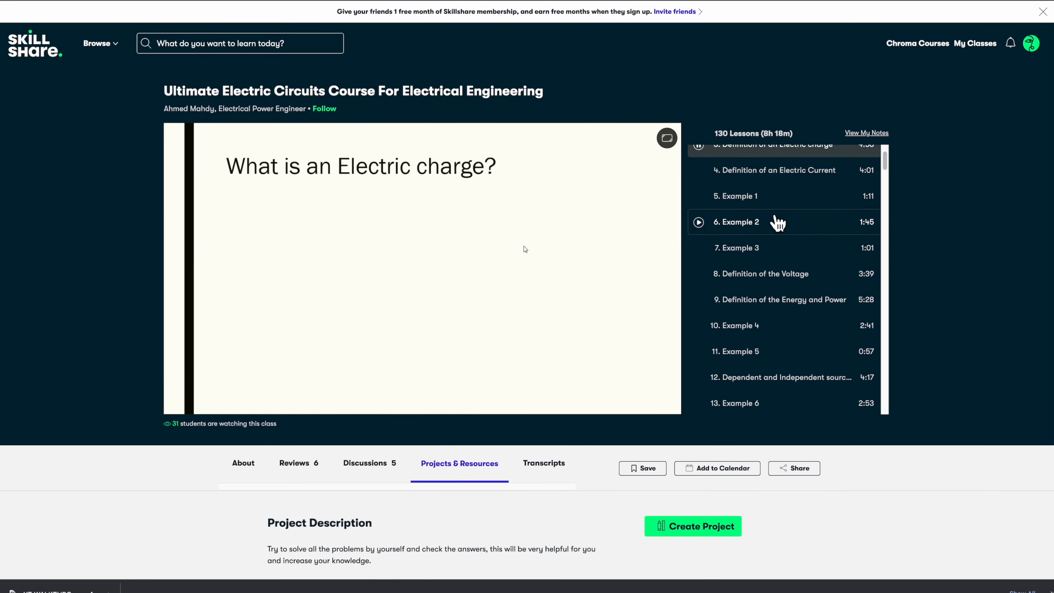
scroll("down", 3)
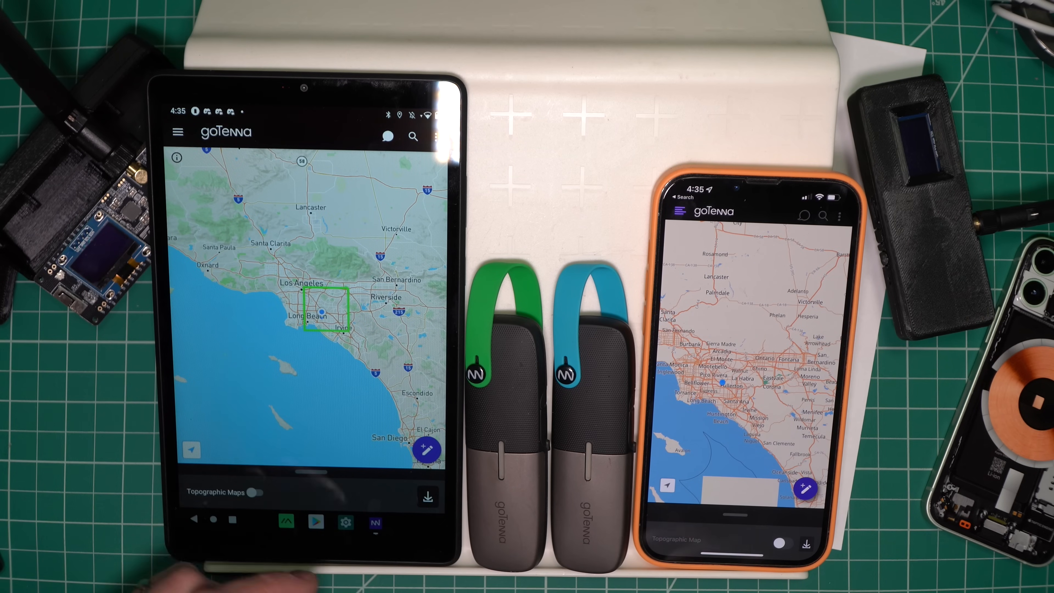
Step: Switch the tablet from the map to its goTenna chats list
left_click(178, 131)
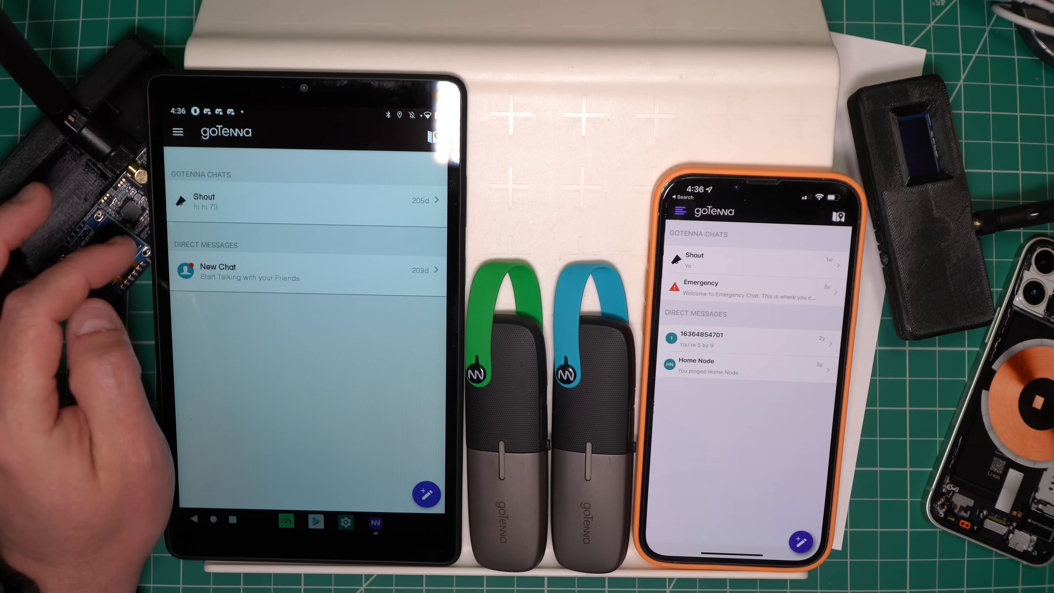
Step: Send 'Hi all' to the Shout group chat from the tablet
left_click(425, 494)
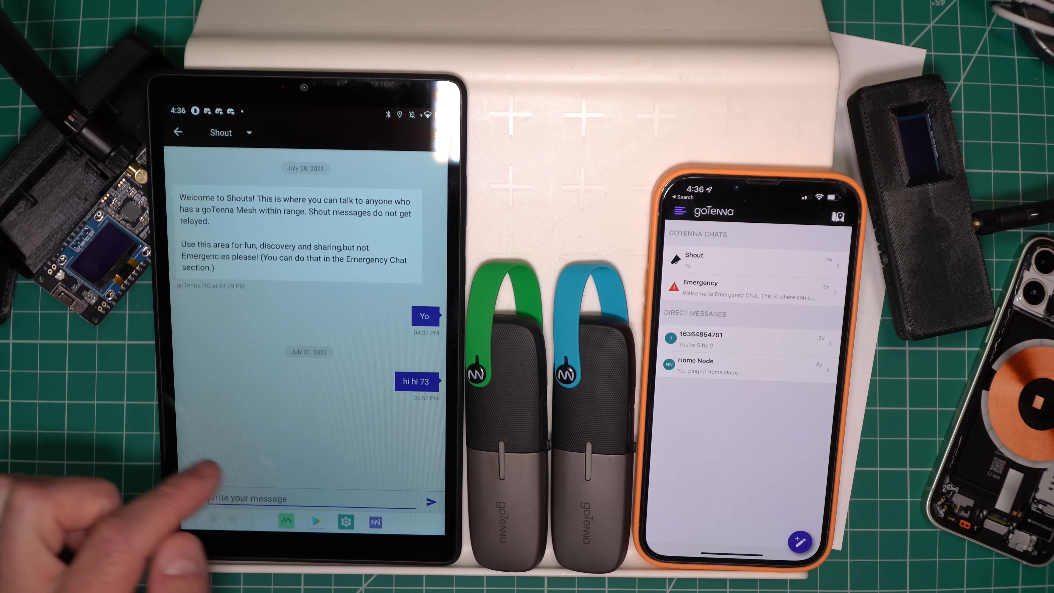
type("Hi")
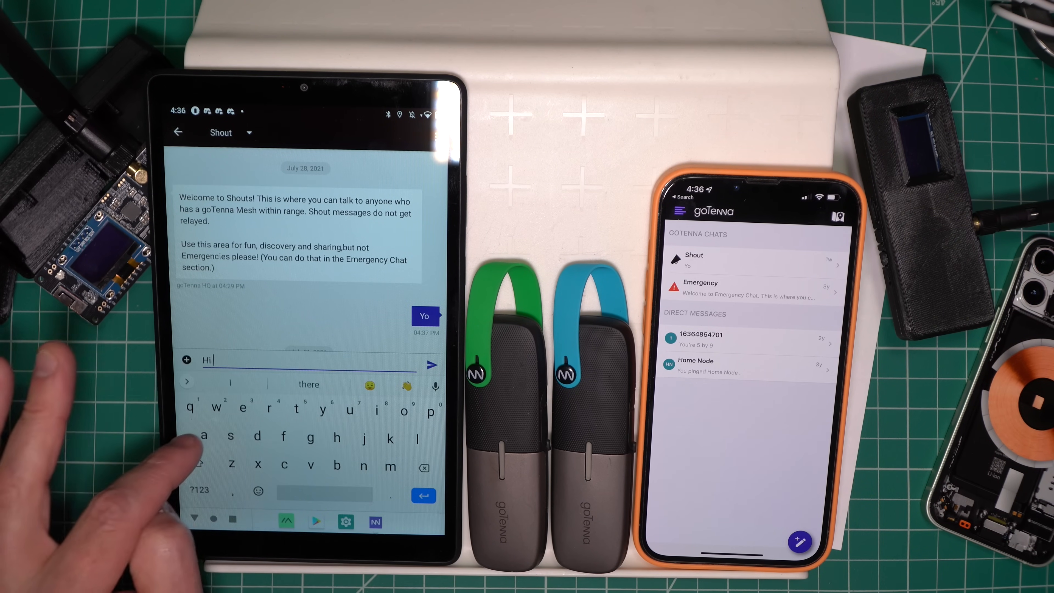
type("all")
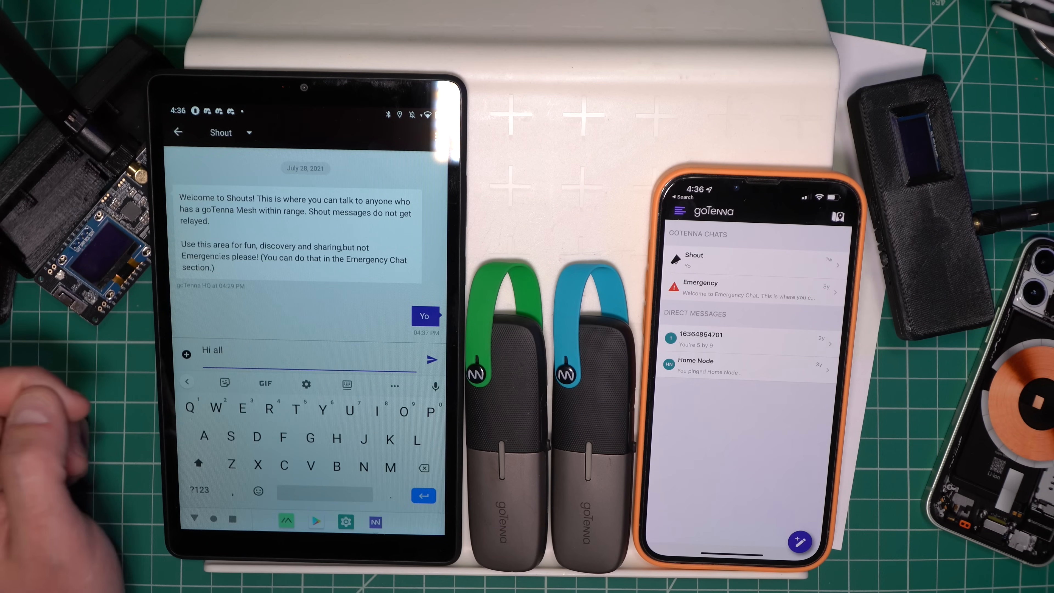
left_click(433, 358)
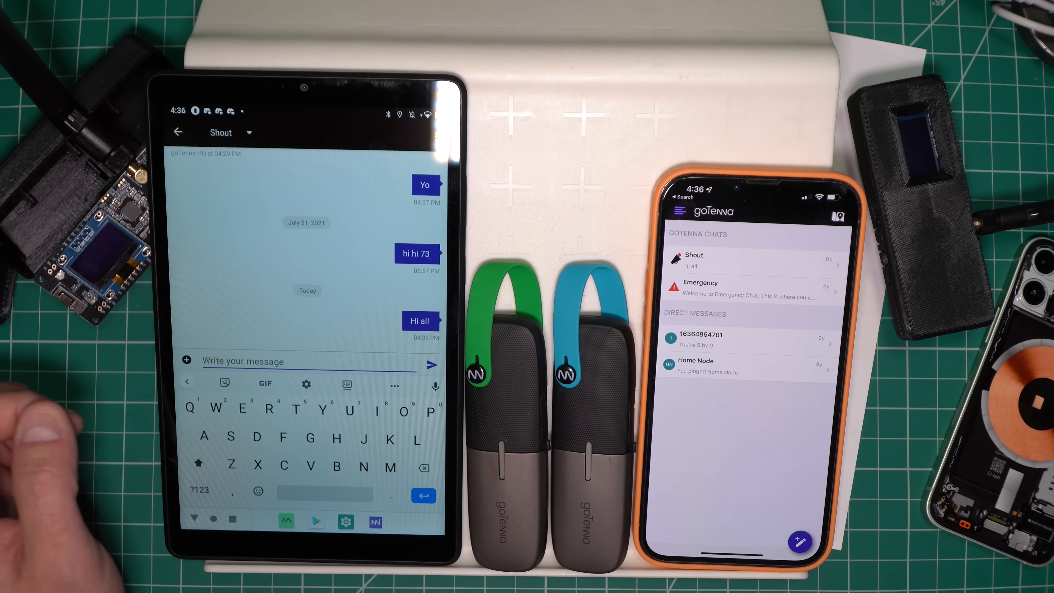
Step: View the arrived Shout on the iPhone and cancel its message options sheet
left_click(694, 261)
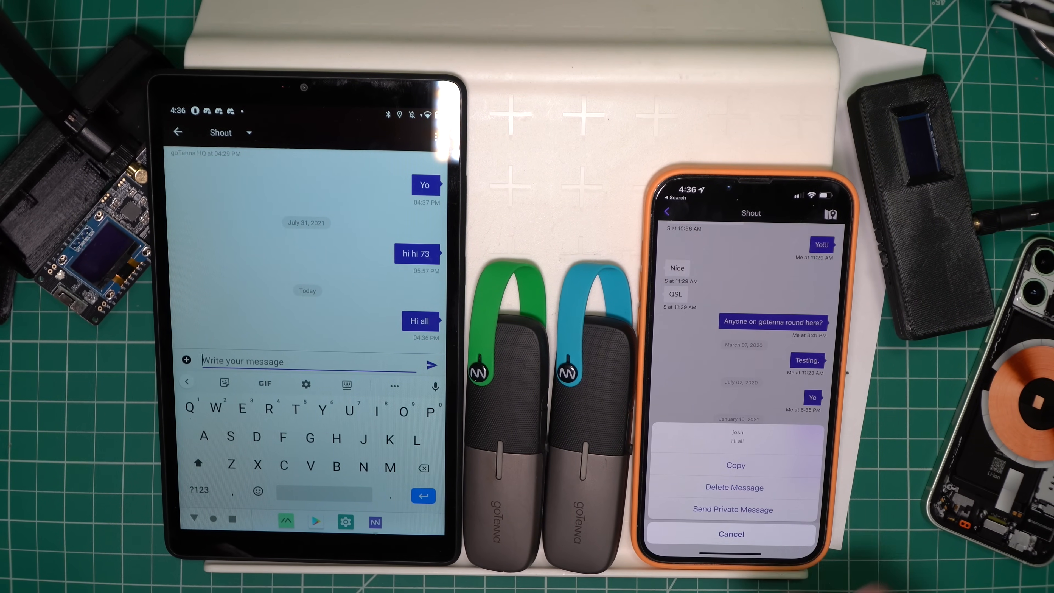
left_click(730, 534)
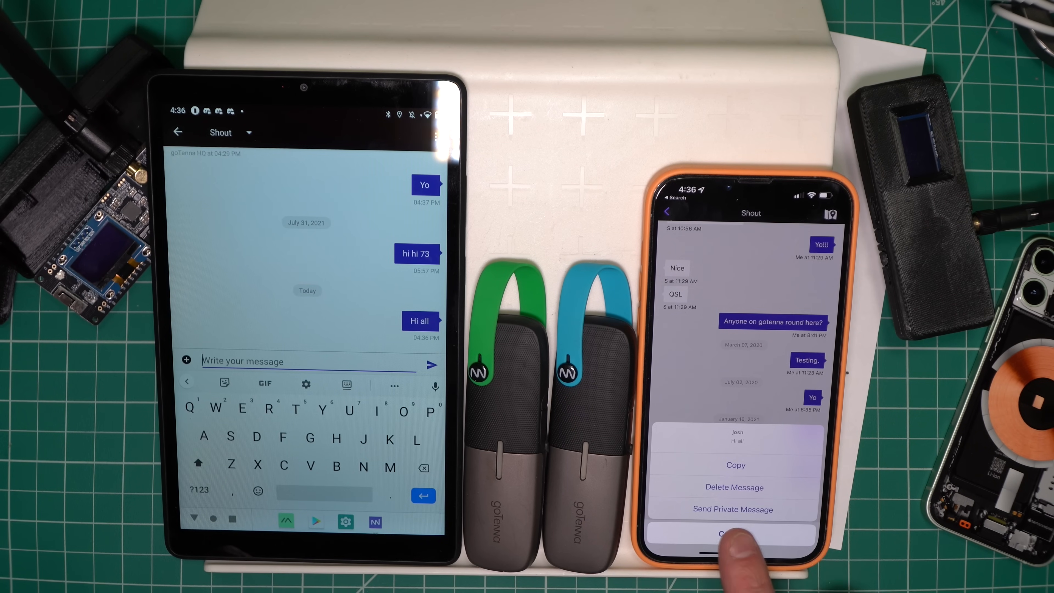
left_click(730, 533)
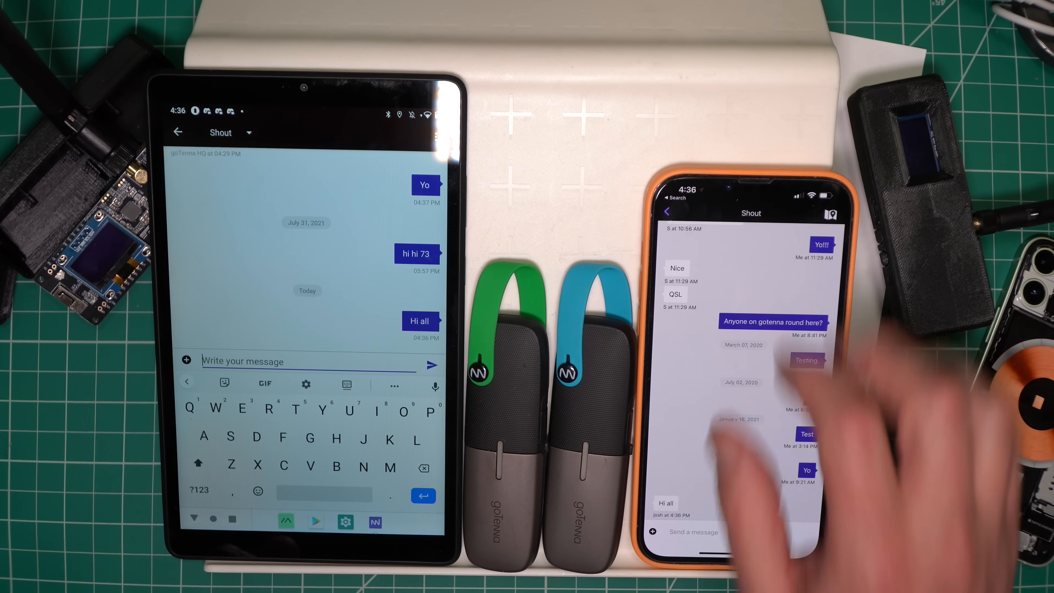
Step: Send a private 'Test' from the iPhone and open the new direct message on the tablet
left_click(666, 211)
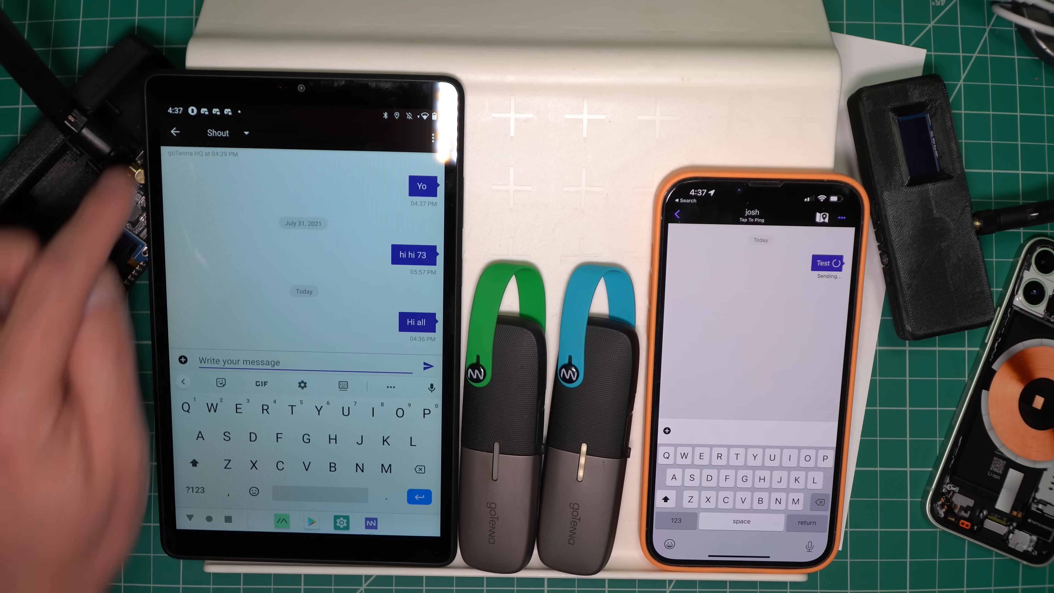
left_click(175, 132)
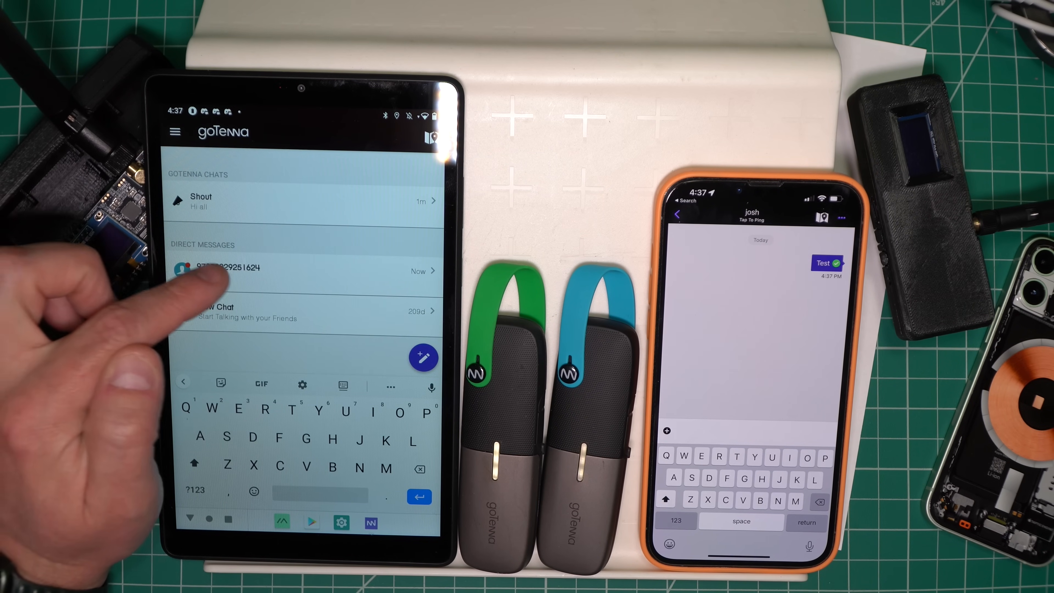
left_click(228, 270)
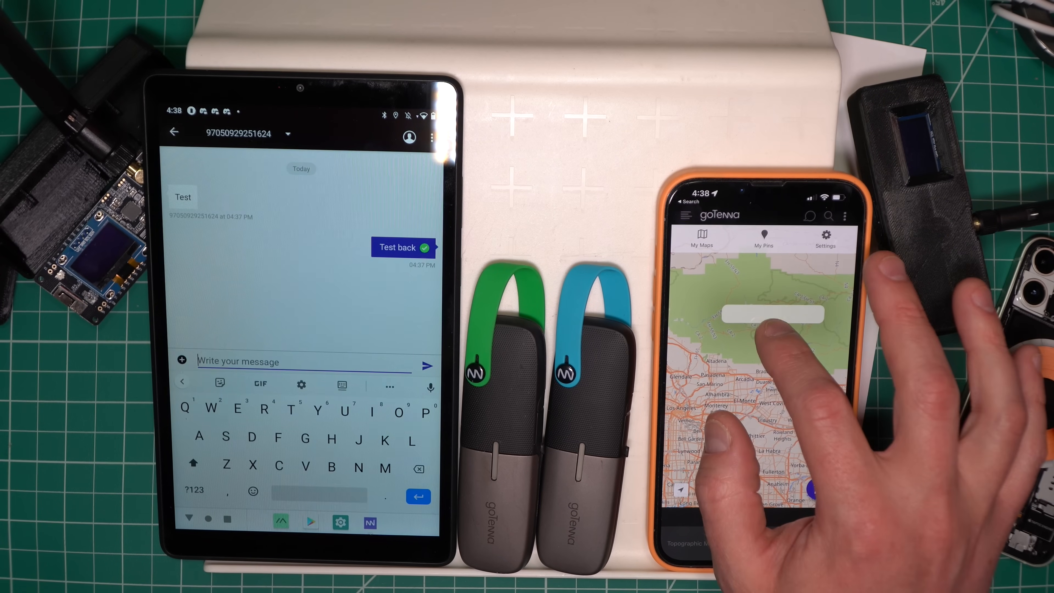
Step: Create and send a 'Meetup' pin from the iPhone, then view it on the tablet
left_click(769, 314)
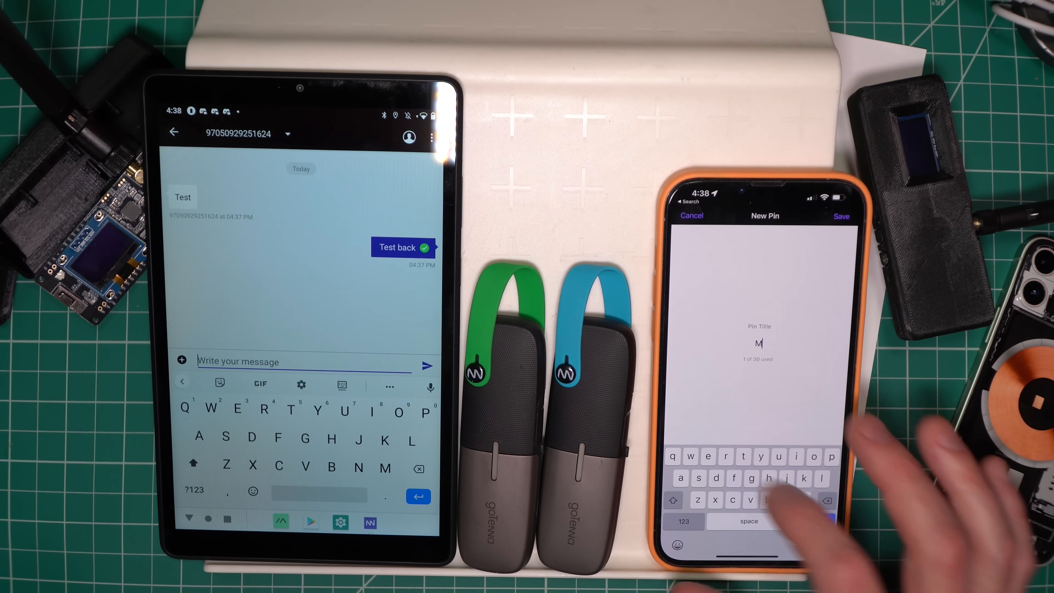
type("eetup")
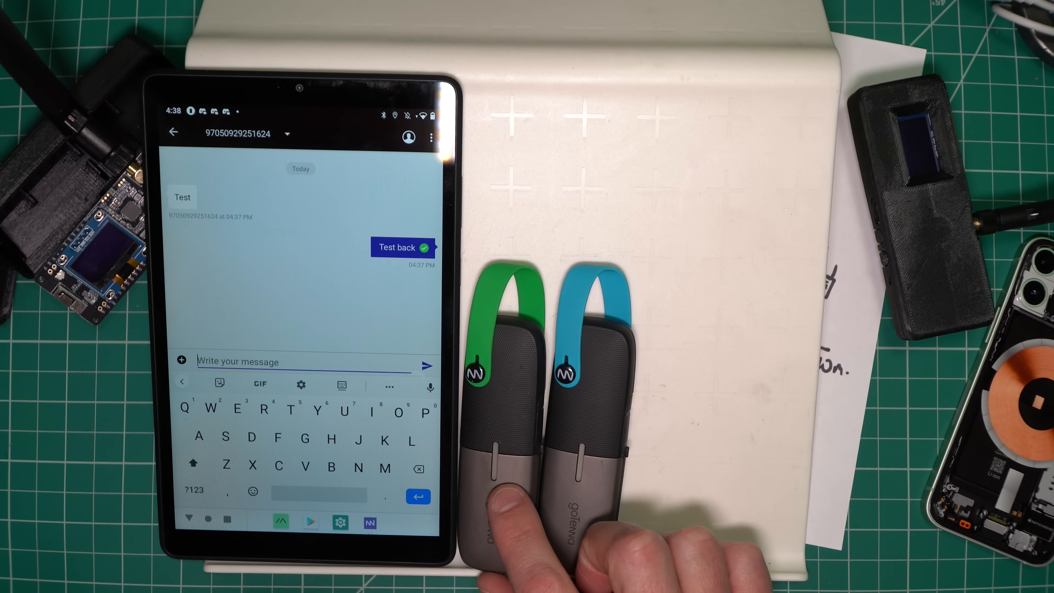
left_click(180, 361)
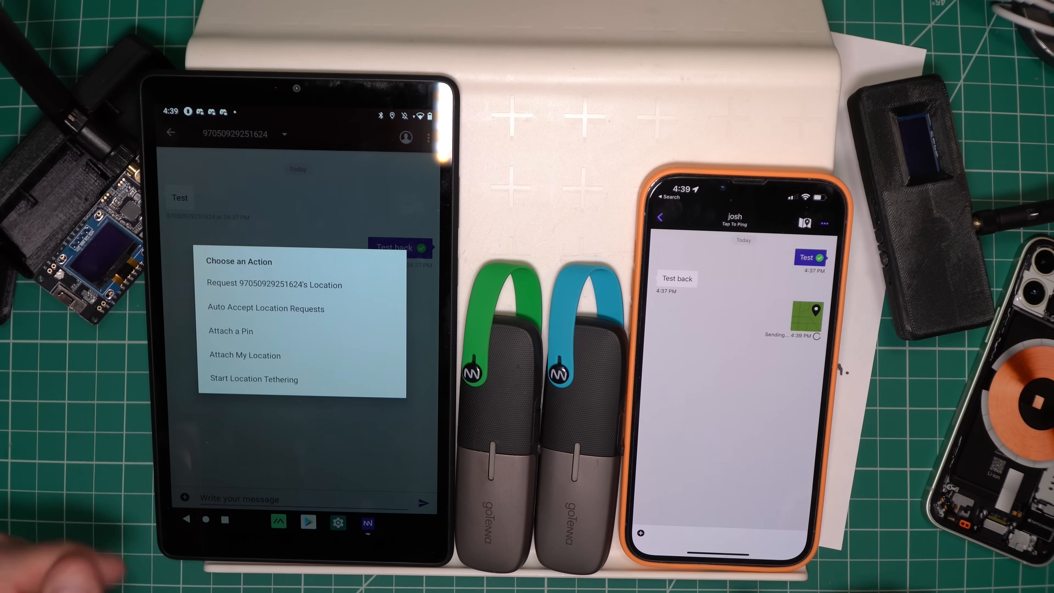
left_click(230, 331)
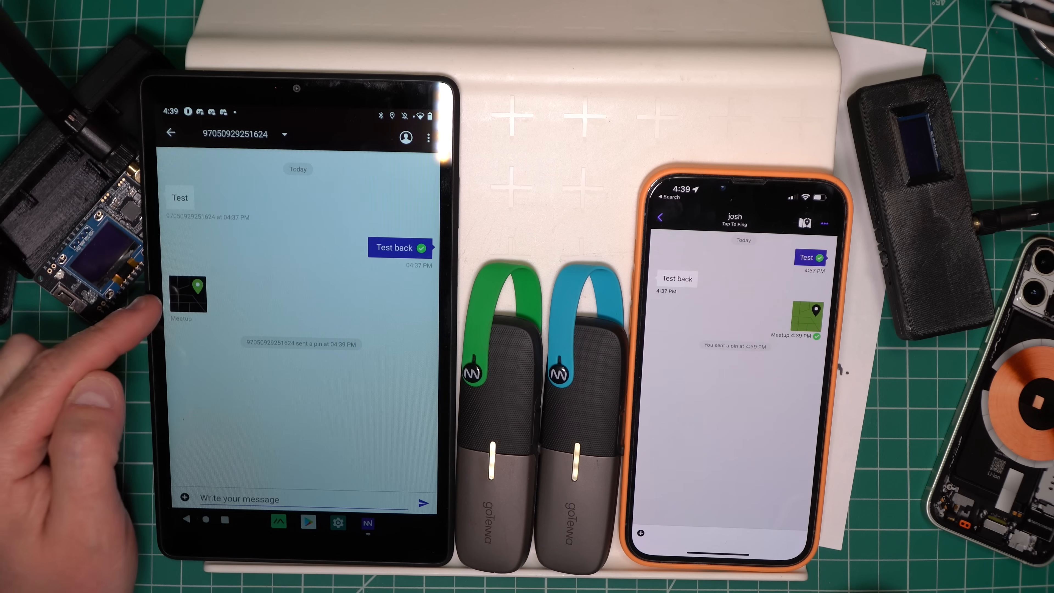
left_click(189, 292)
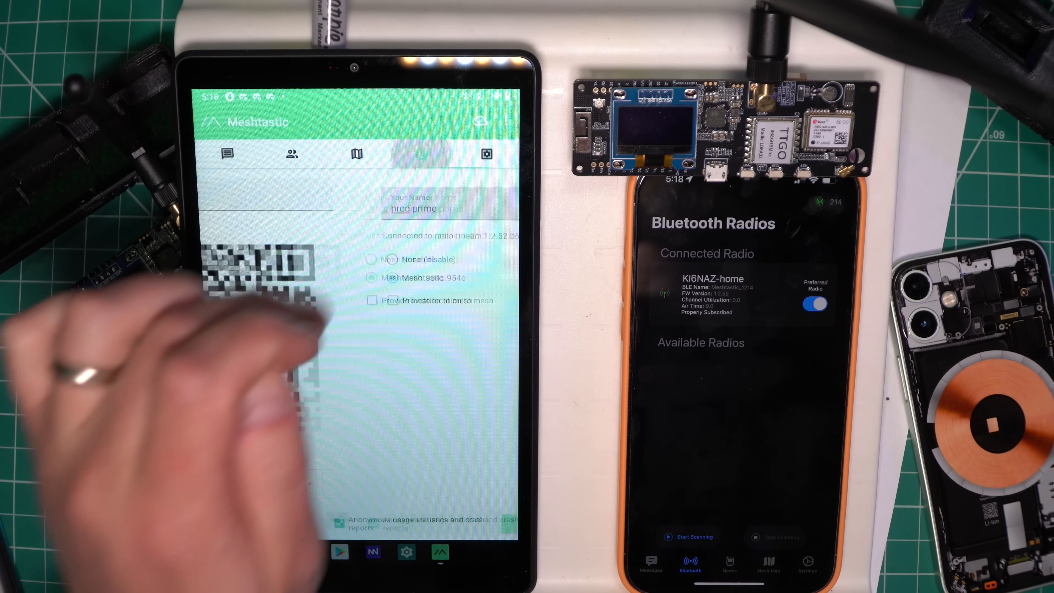
Step: Show the Meshtastic mesh node map on both the tablet and the iPhone
left_click(423, 154)
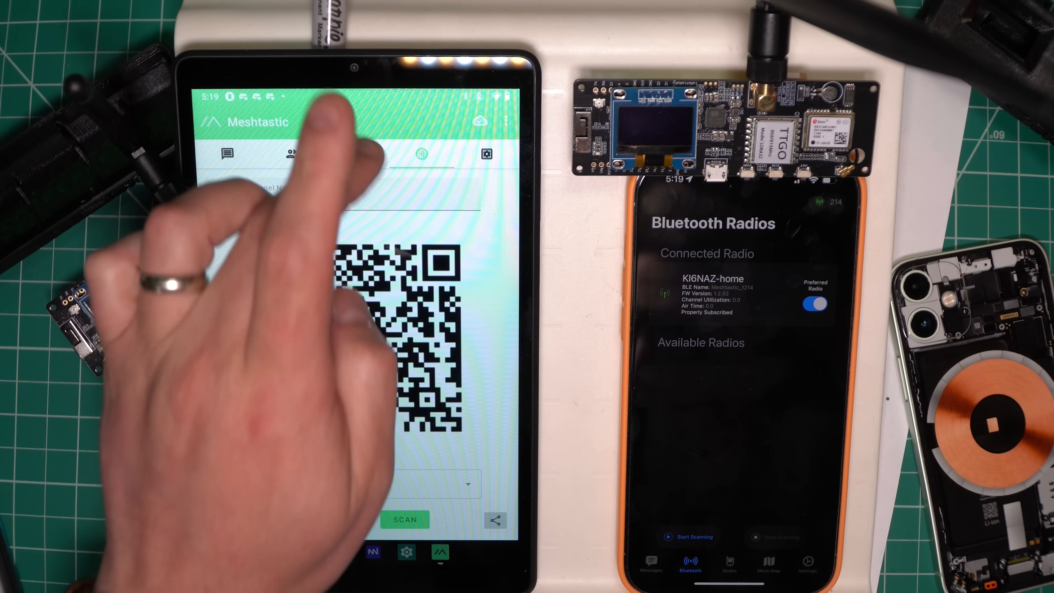
left_click(355, 154)
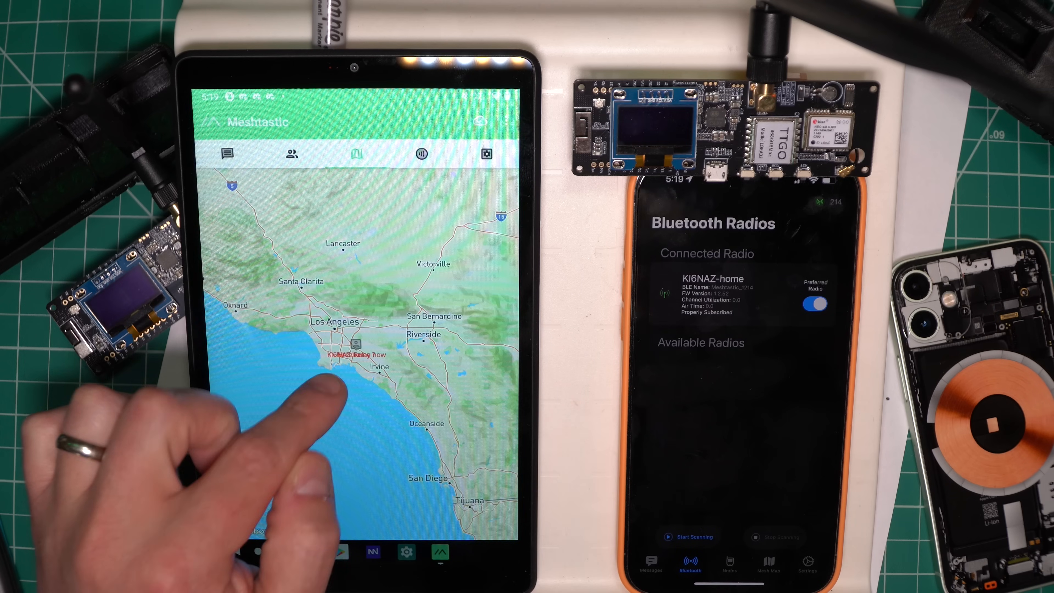
left_click(767, 565)
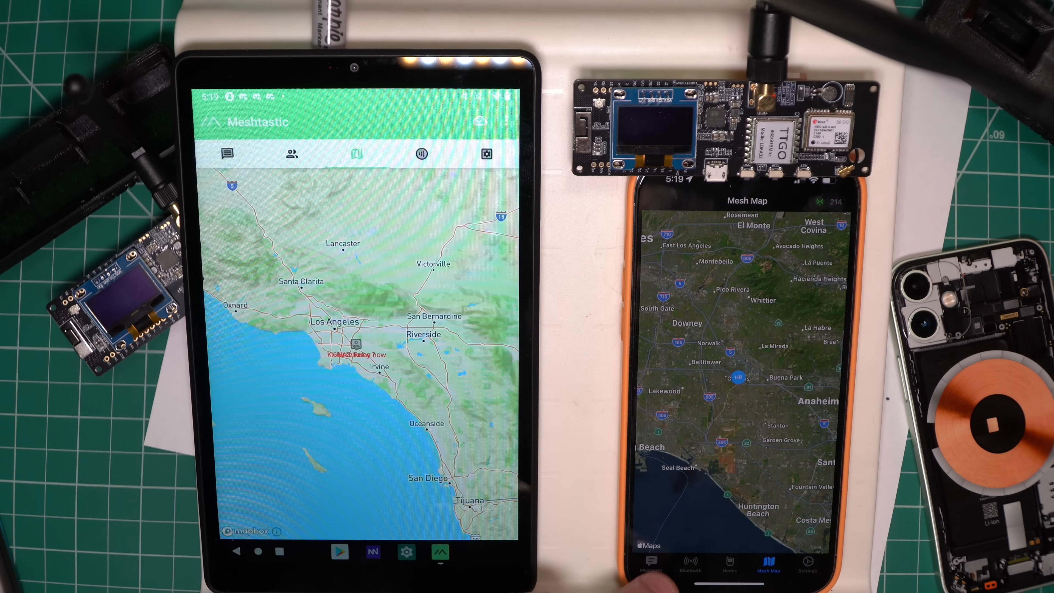
Step: Draft 'Test hello.' in the iPhone's All - Broadcast chat and show the tablet's messages
left_click(647, 565)
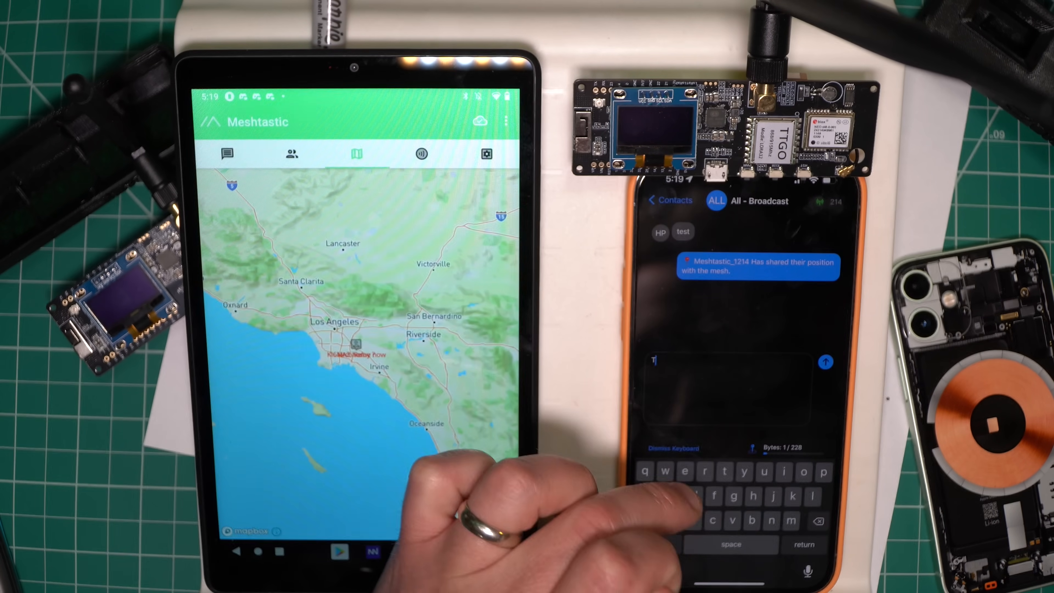
type("Test hello.")
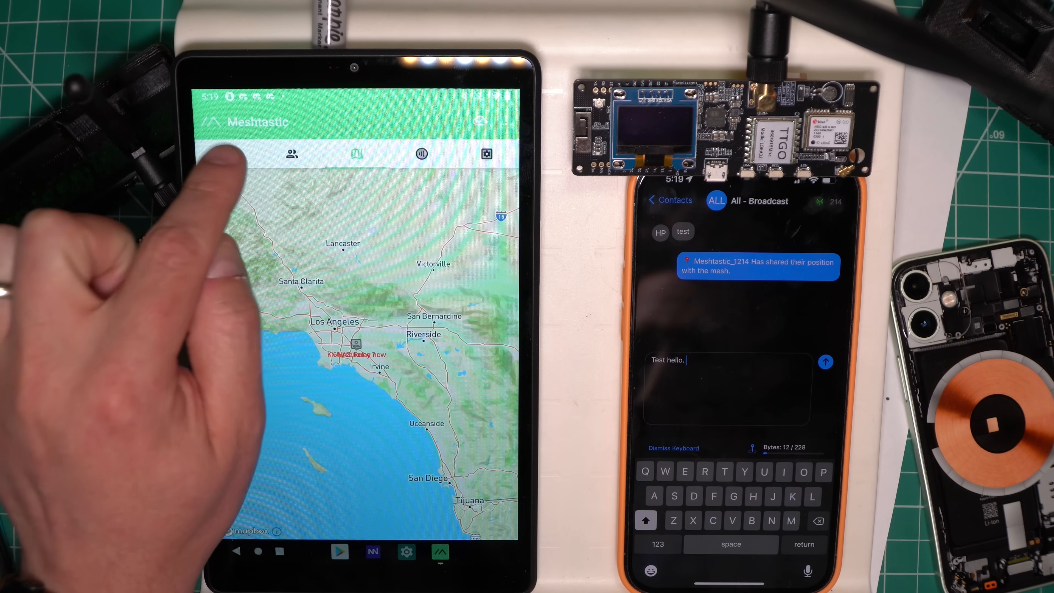
left_click(225, 153)
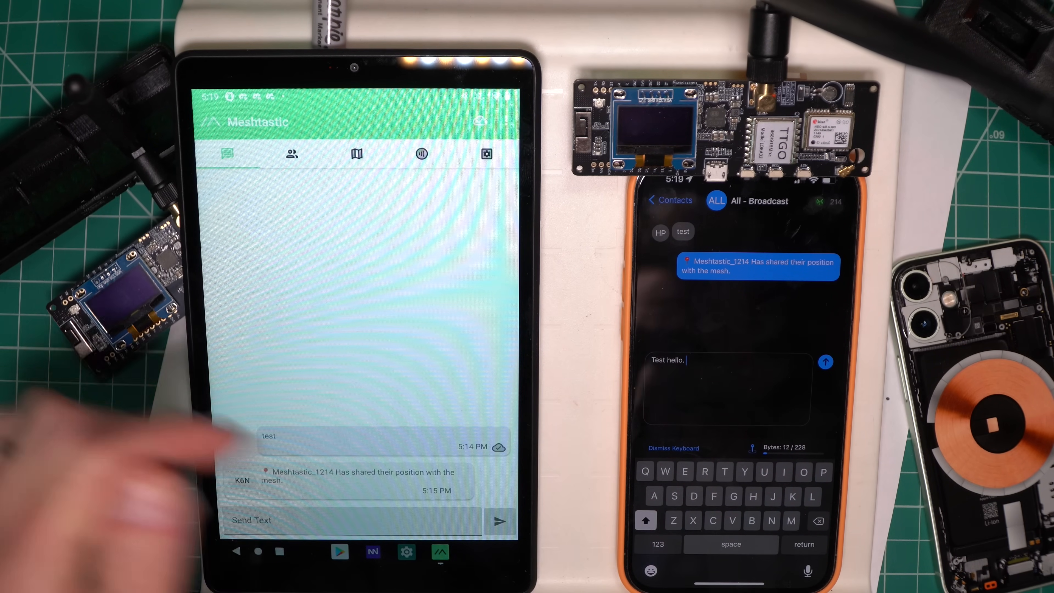
left_click(824, 362)
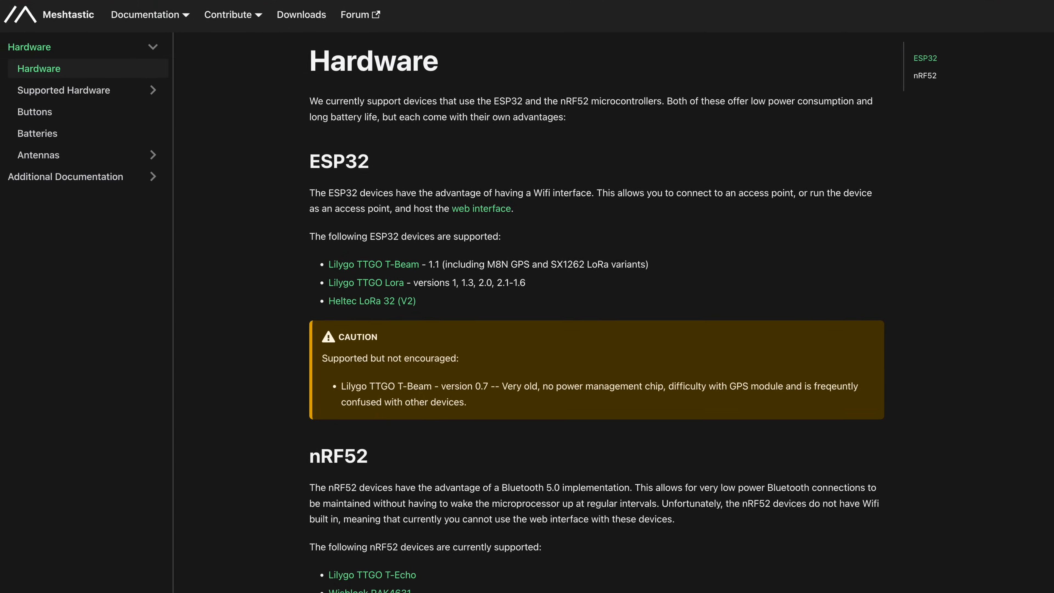
Step: Scroll down the Hardware page through the ESP32 and nRF52 device lists
scroll("down", 3)
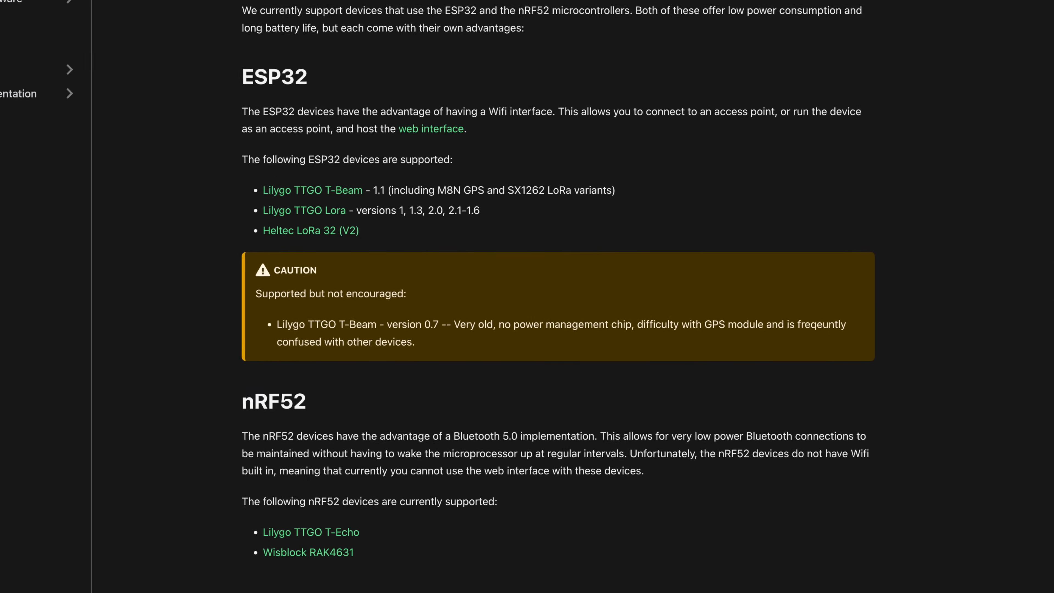